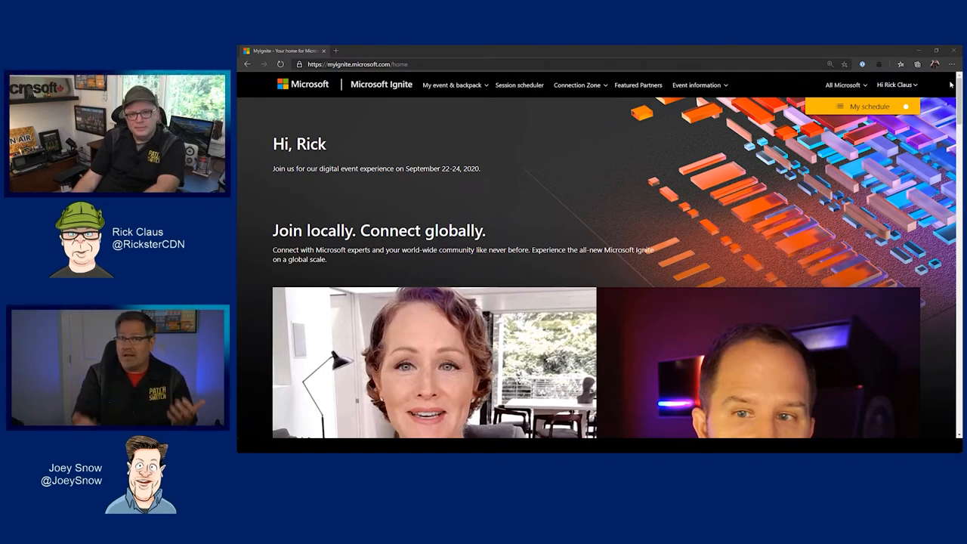
# - Open the MyIgnite profile from the 'Hi Rick Claus' menu and review the attendee information
pyautogui.click(897, 85)
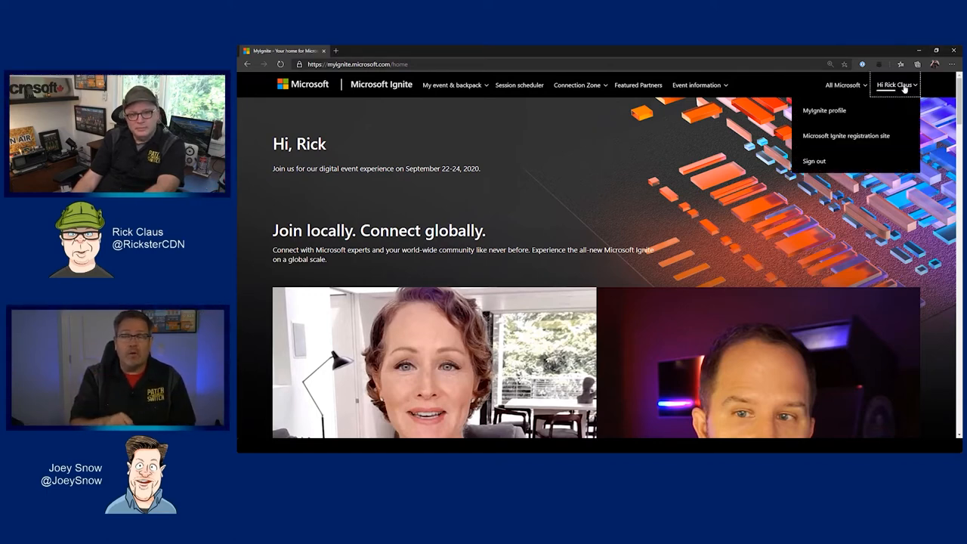
pyautogui.click(825, 111)
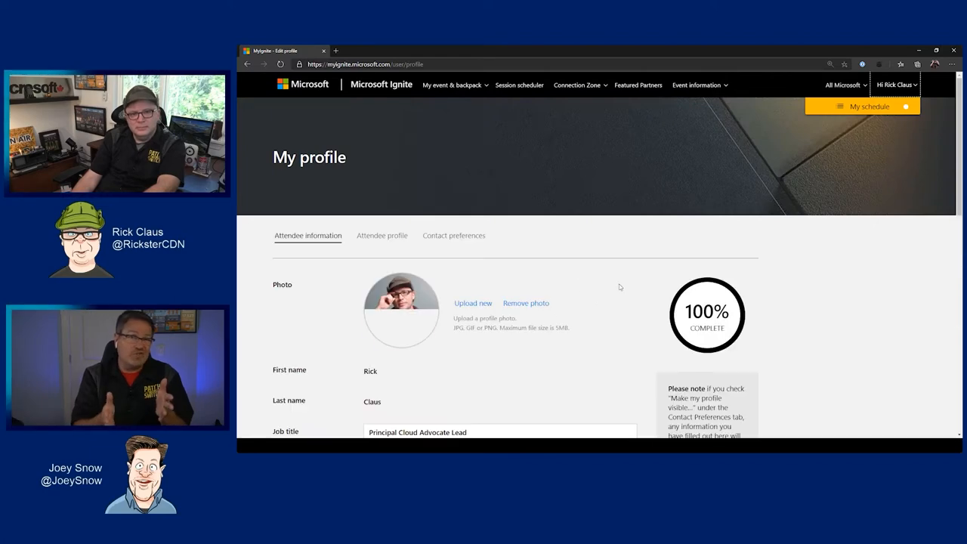
pyautogui.scroll(-3)
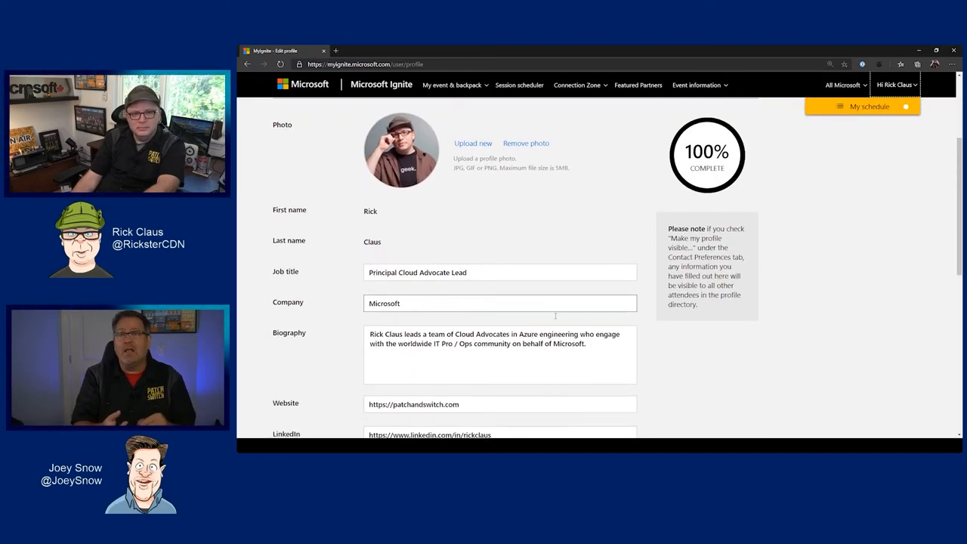
pyautogui.scroll(-3)
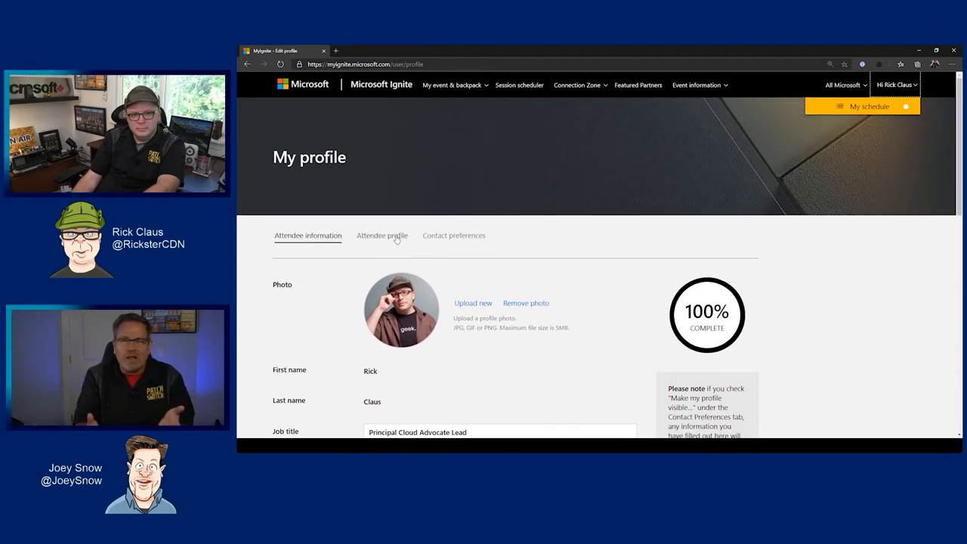
# - On the Attendee profile tab, tick Networking under Azure products of interest
pyautogui.click(382, 235)
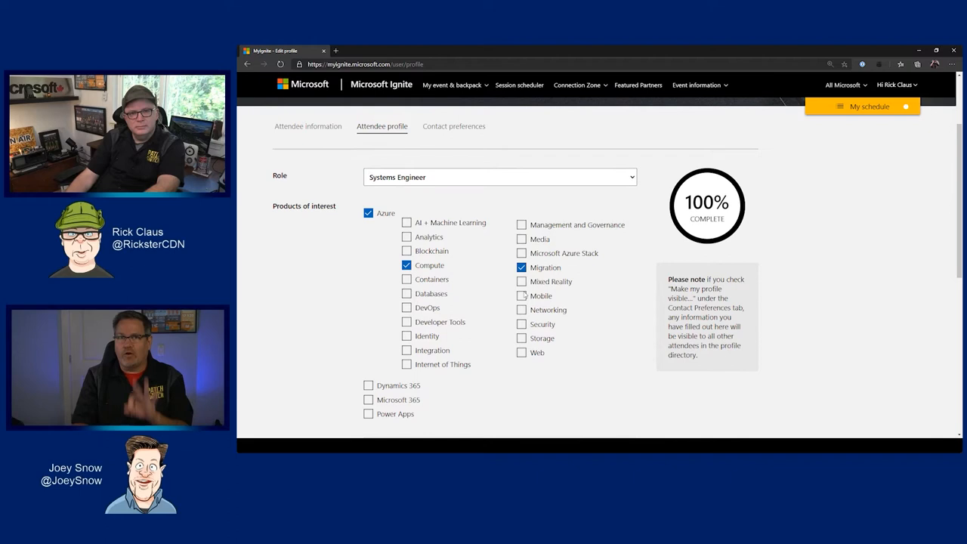
pyautogui.click(521, 309)
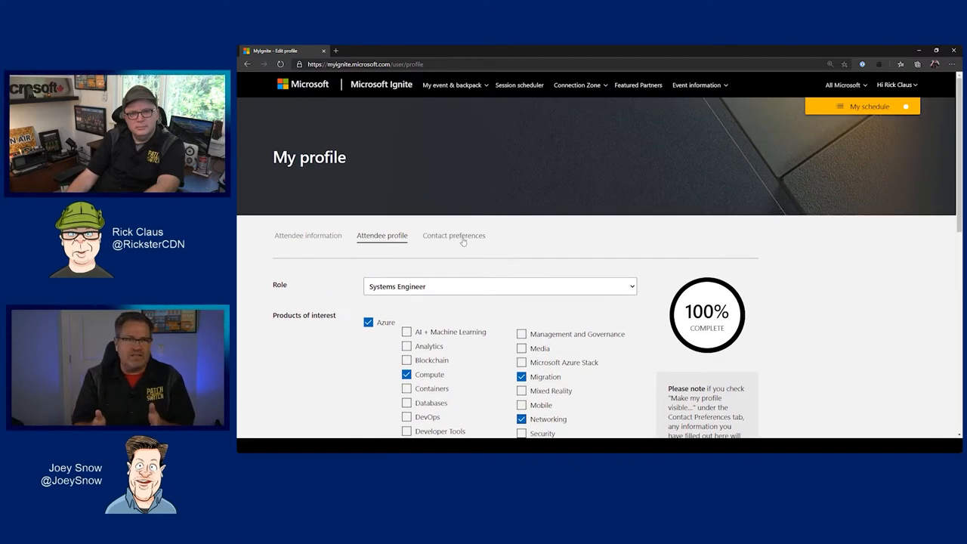
# - Under Contact preferences, tick the directory visibility and attendee messaging opt-ins
pyautogui.click(453, 235)
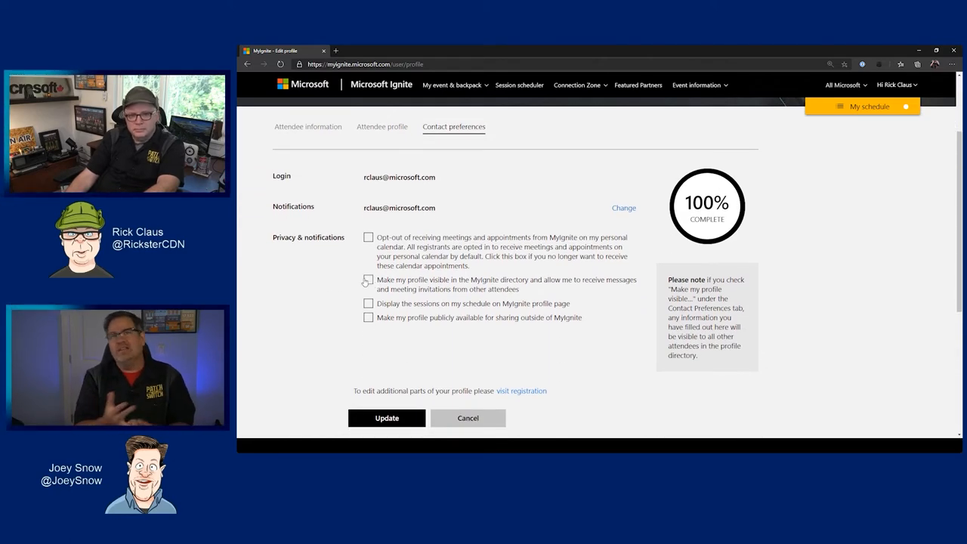
pyautogui.click(368, 280)
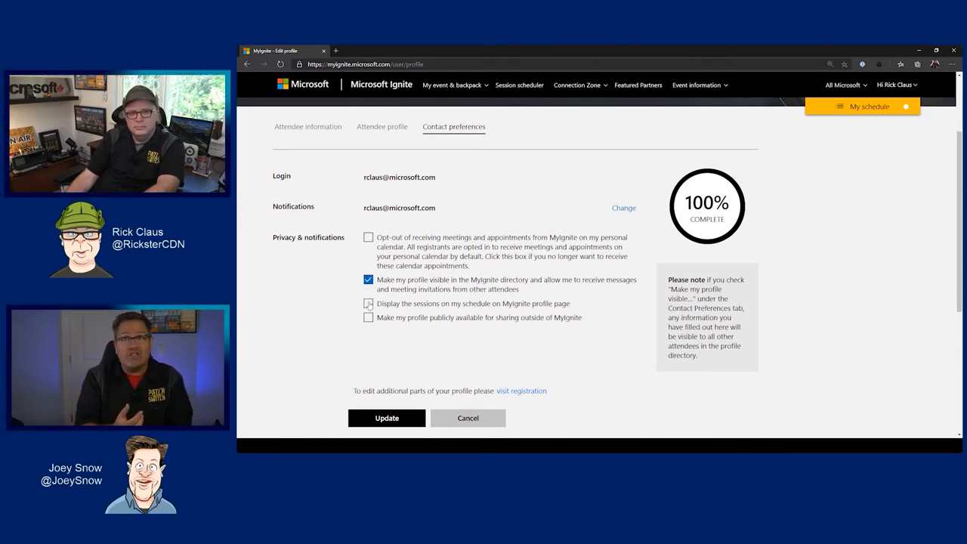
pyautogui.click(368, 317)
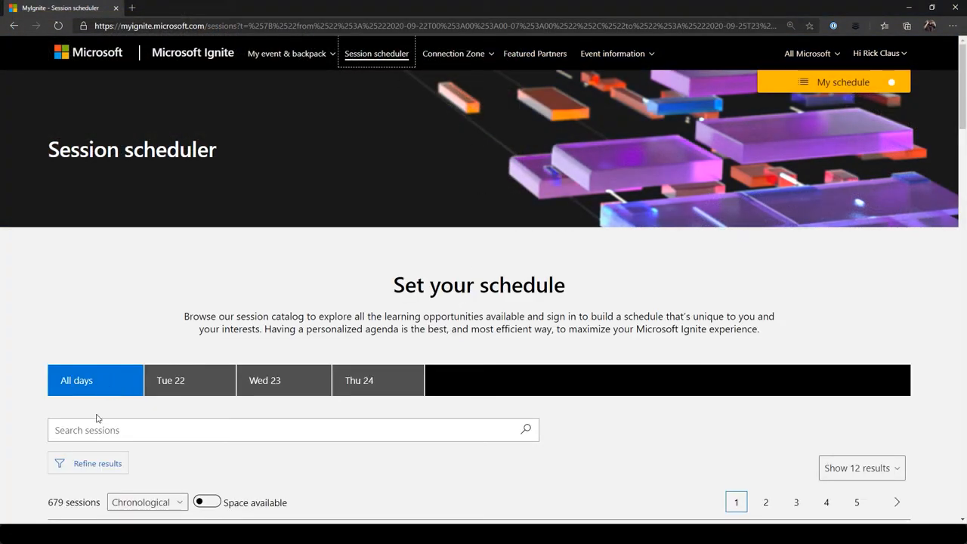
# - Show the My schedule panel for Tuesday, September 22 beside the session catalog
pyautogui.click(97, 462)
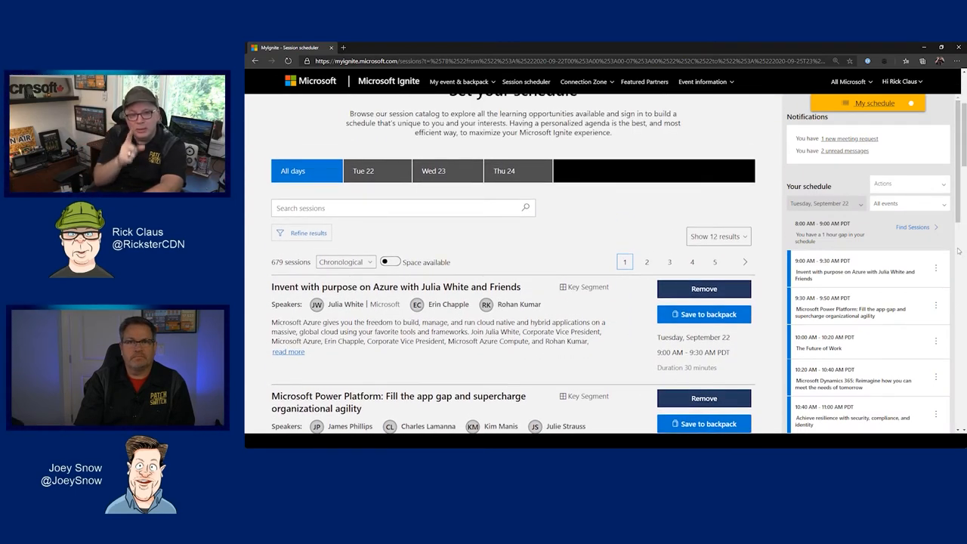
pyautogui.scroll(-3)
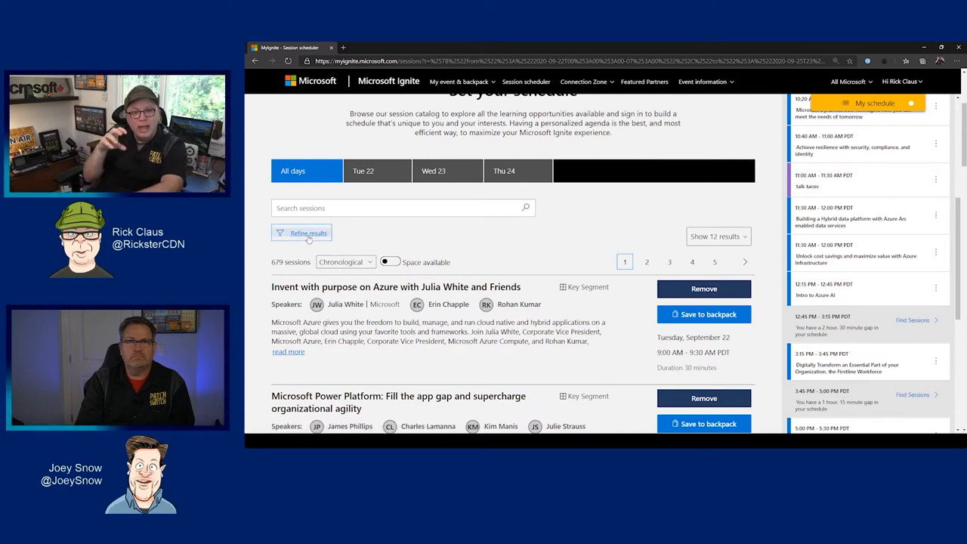
# - Filter the catalog to Table Talk sessions and RSVP for 'Why (and how) you should give back to the community'
pyautogui.click(308, 232)
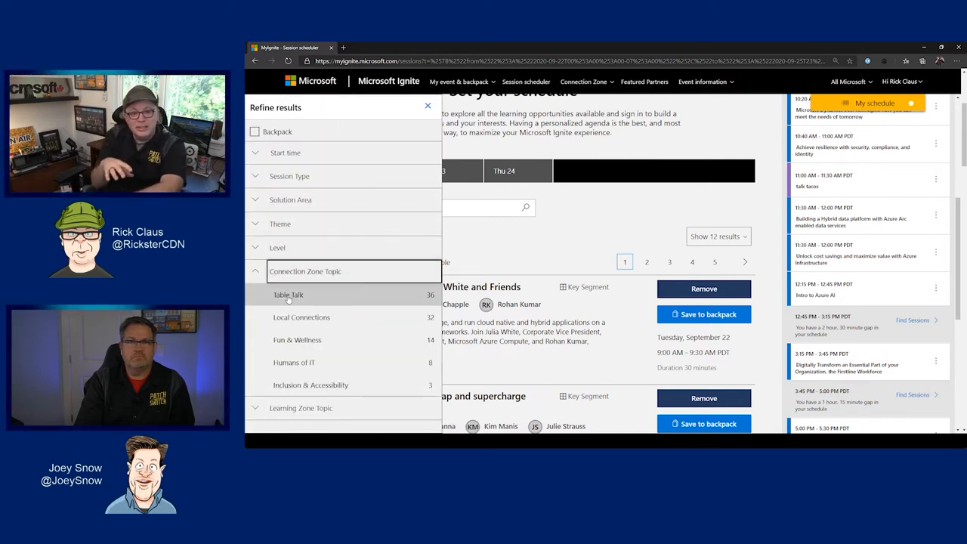
pyautogui.click(288, 295)
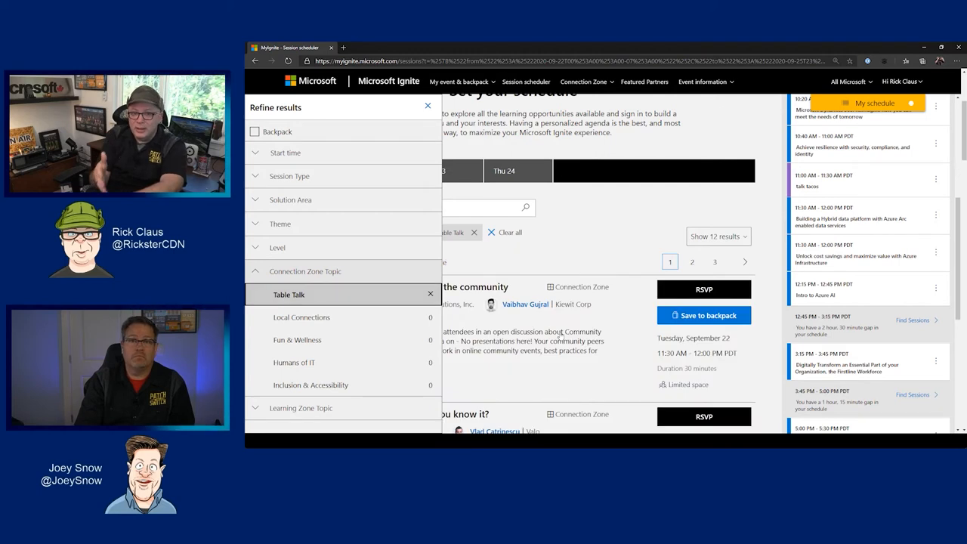
pyautogui.click(428, 105)
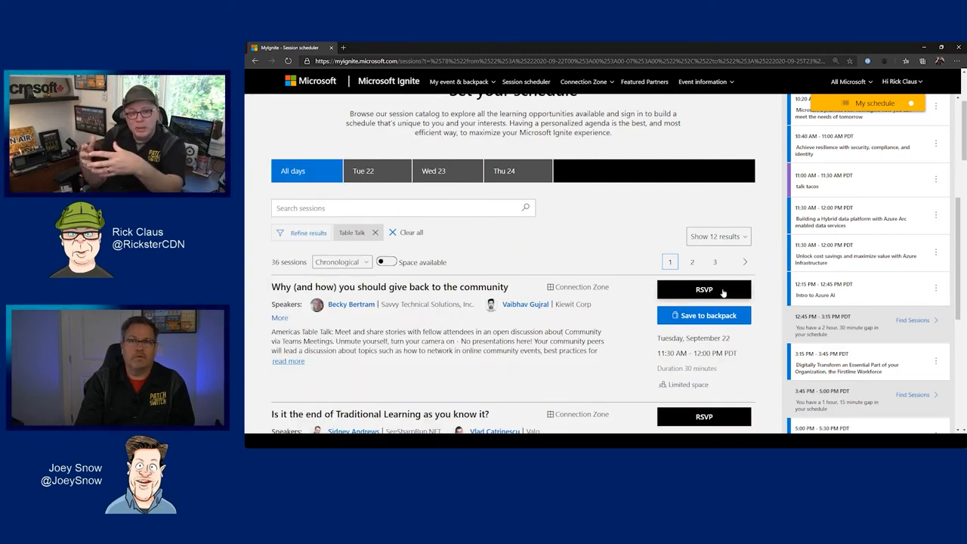
pyautogui.click(703, 289)
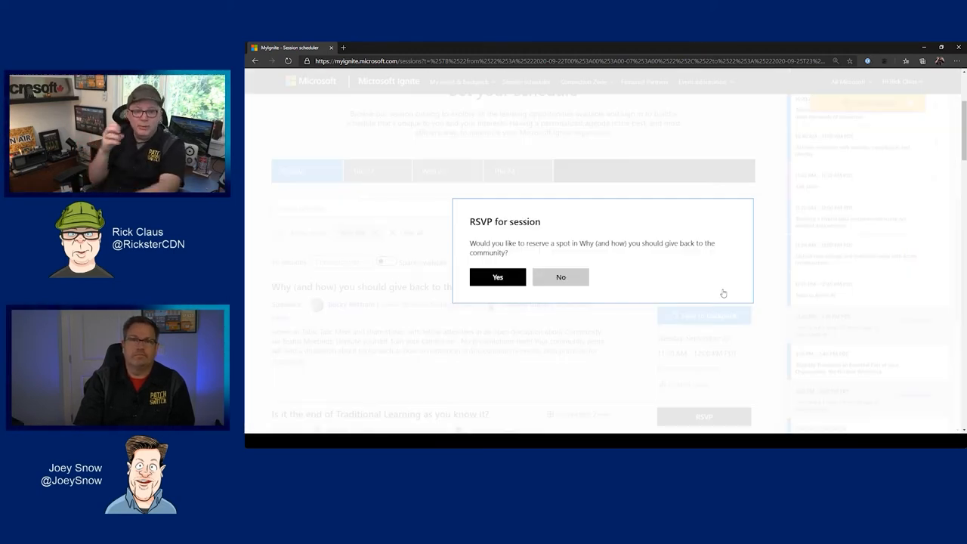